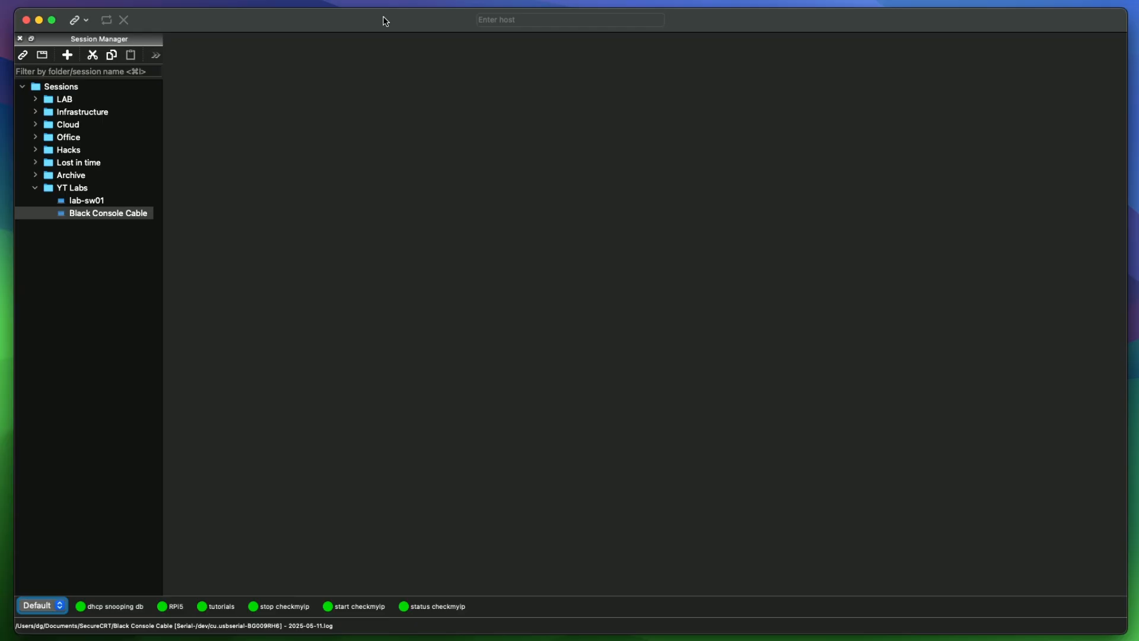
- Open the Black Console Cable session's properties to see its Serial protocol
right_click(110, 213)
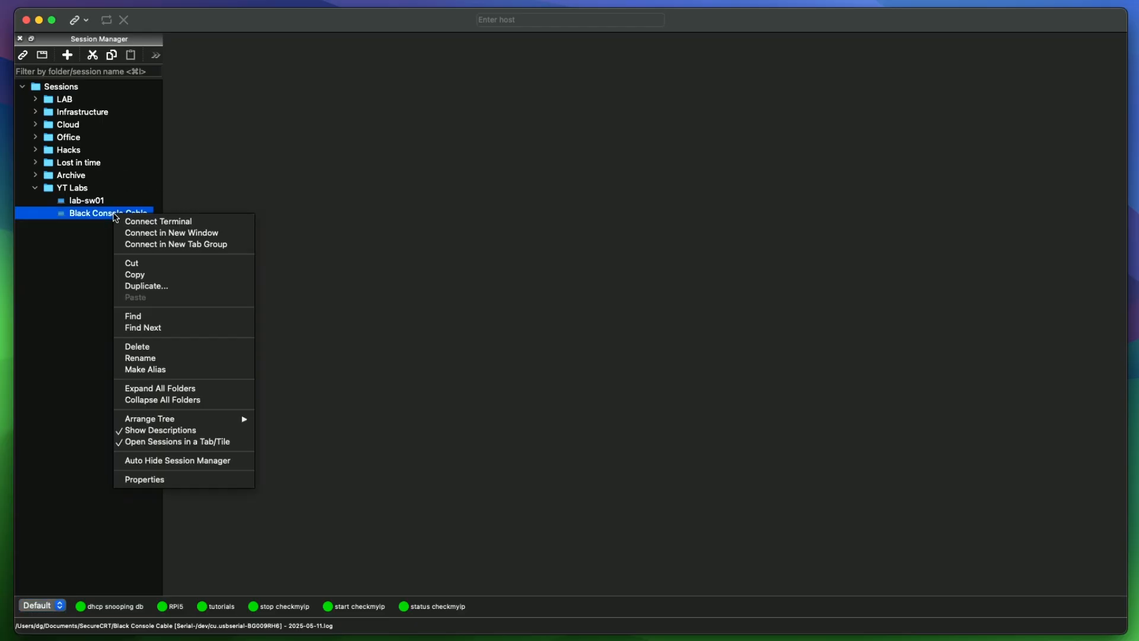
left_click(144, 478)
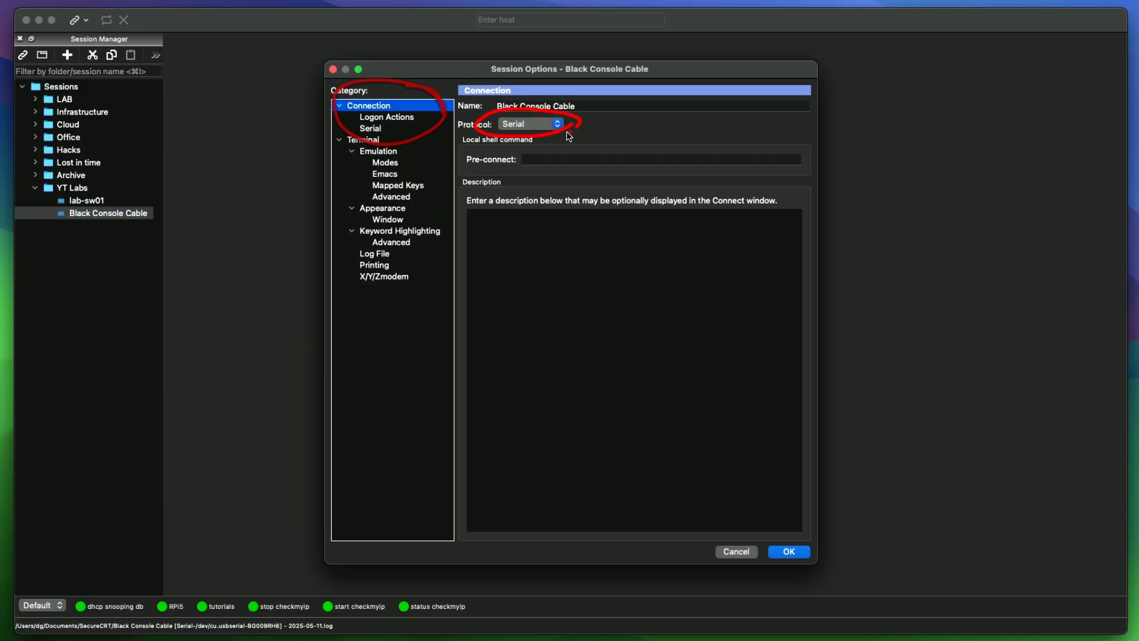
- Review the Serial settings: USB serial port device name and 57600 baud rate
left_click(530, 123)
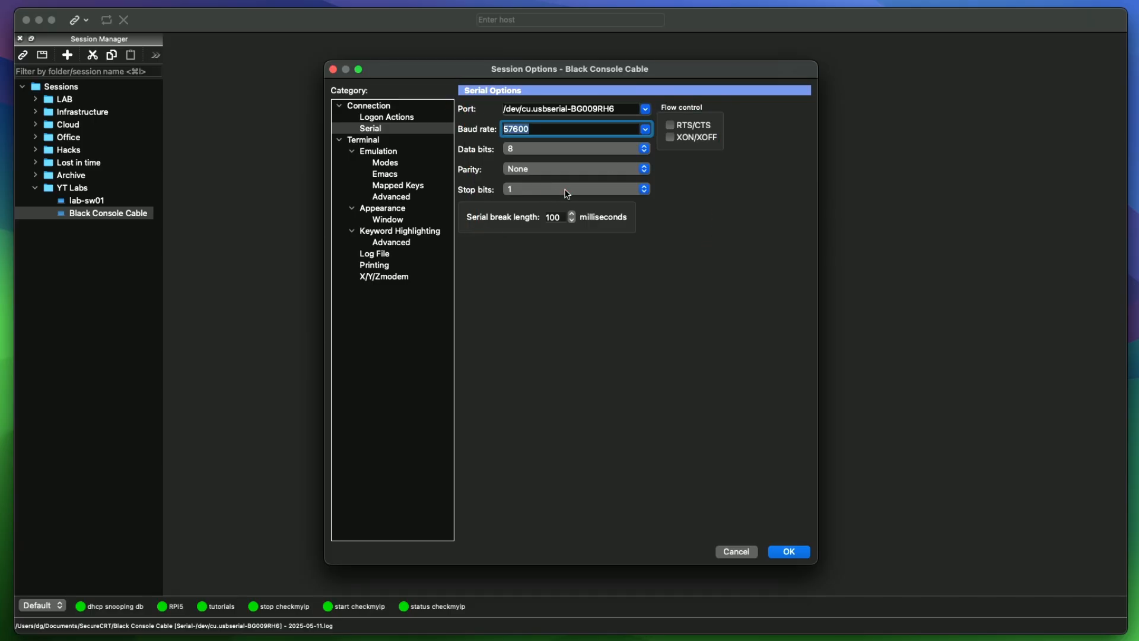
mouse_move(521, 165)
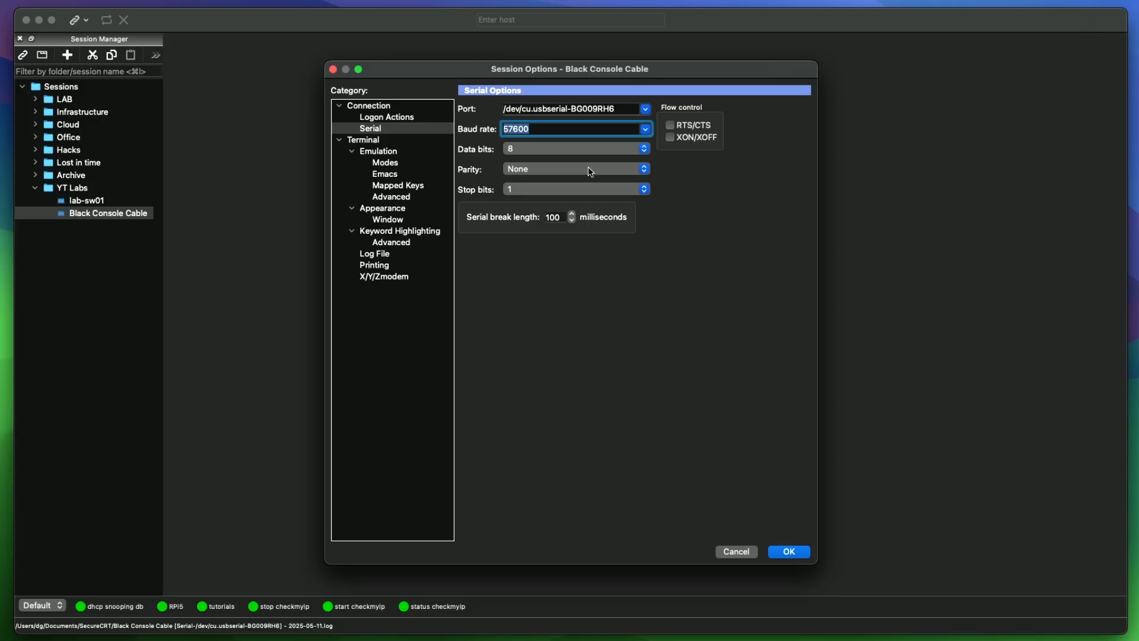
left_click(570, 108)
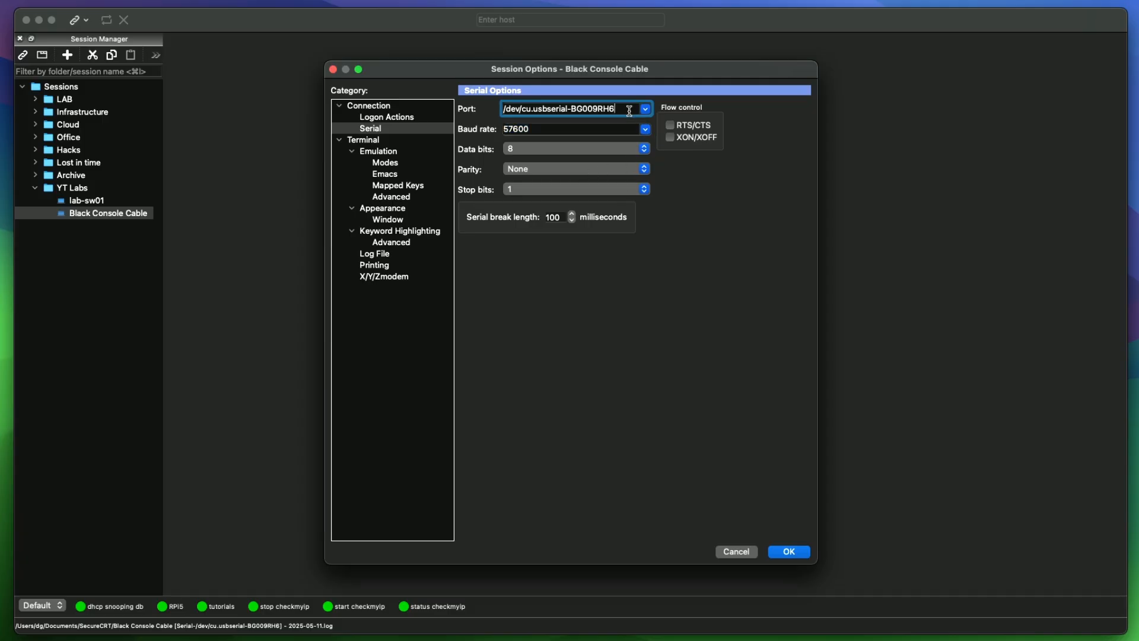
mouse_move(608, 109)
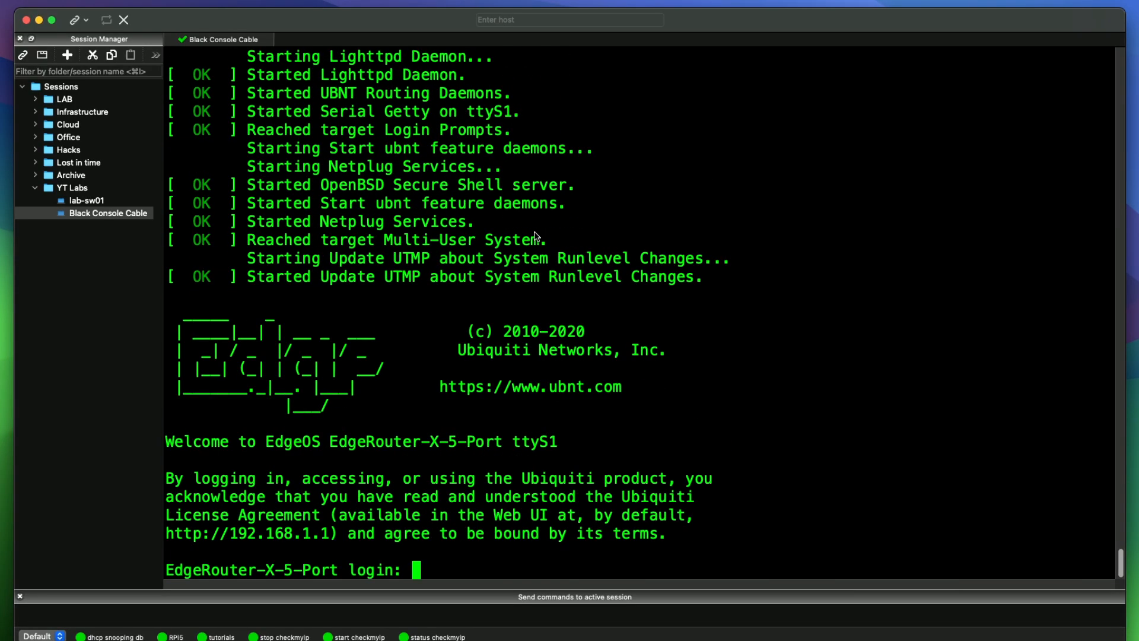
- Log in as ubnt, enter configure mode, run show interfaces, and mark eth1
type("ubnt")
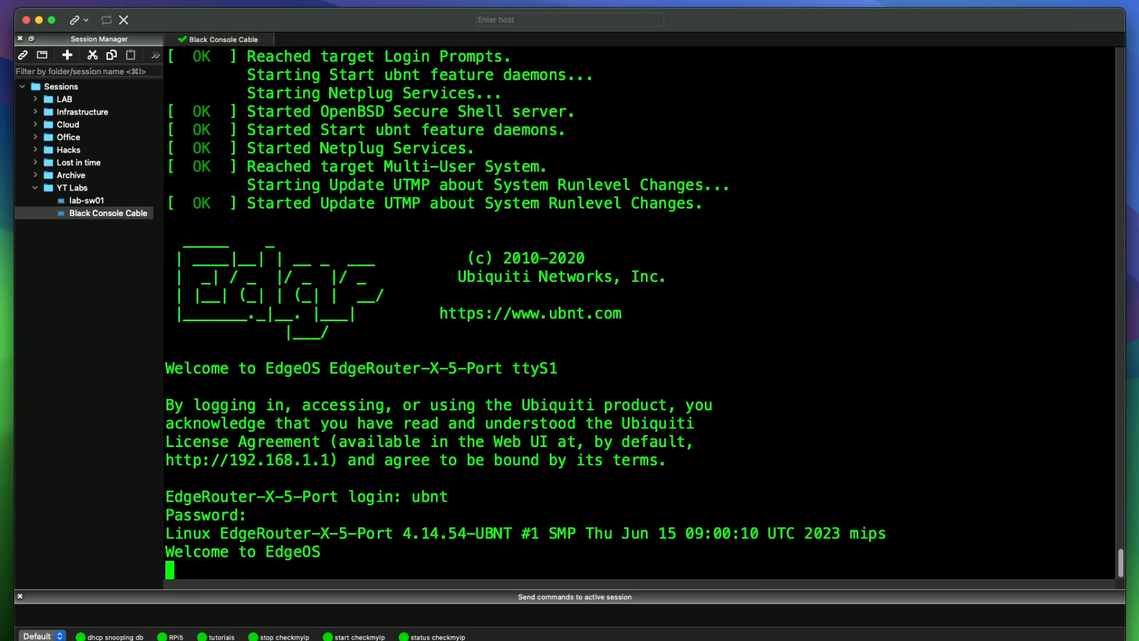
type("co")
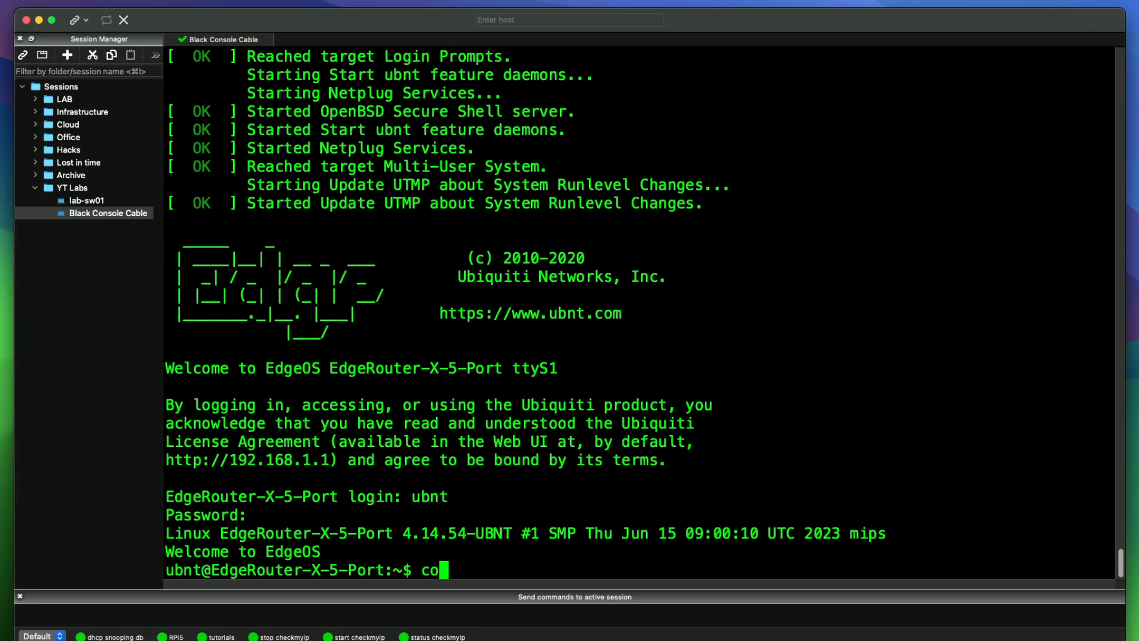
type("configure")
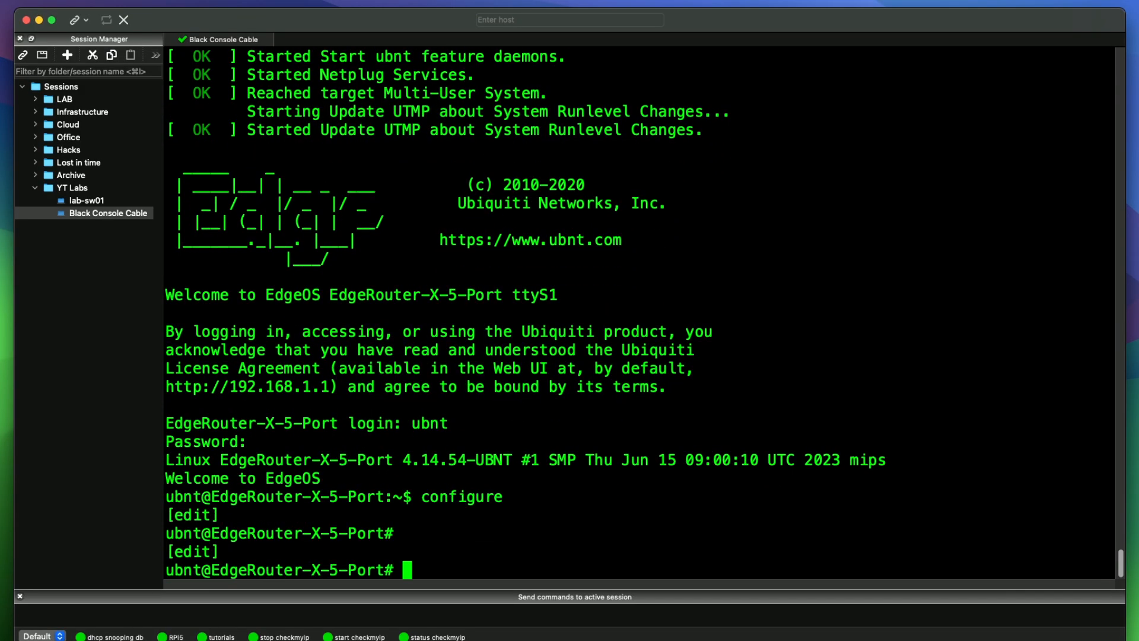
type("show interfaces")
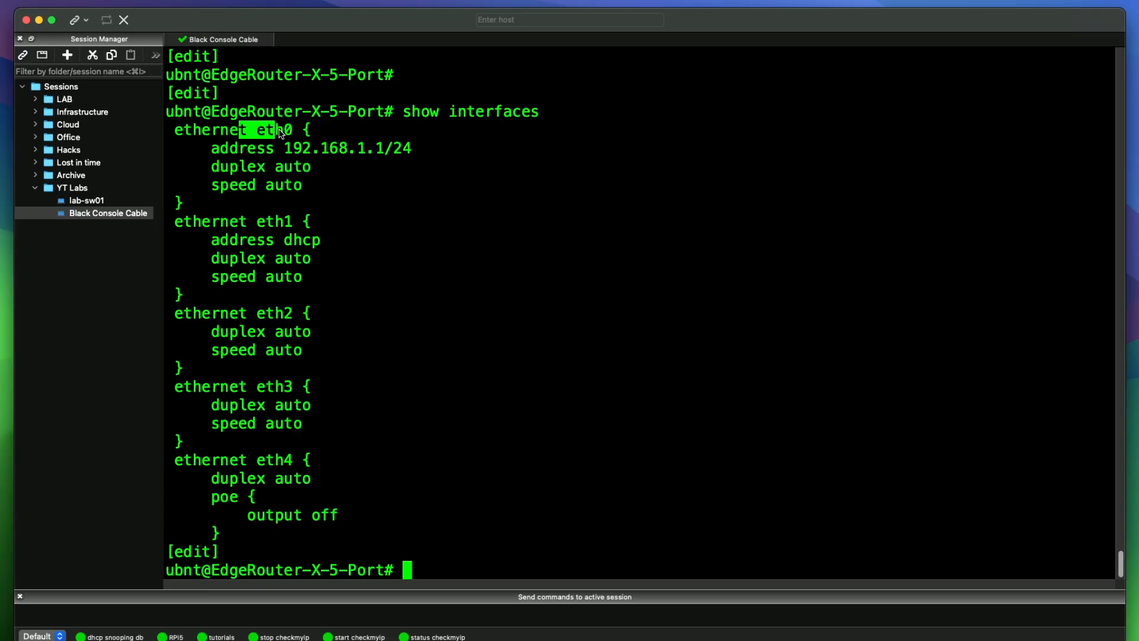
mouse_move(262, 226)
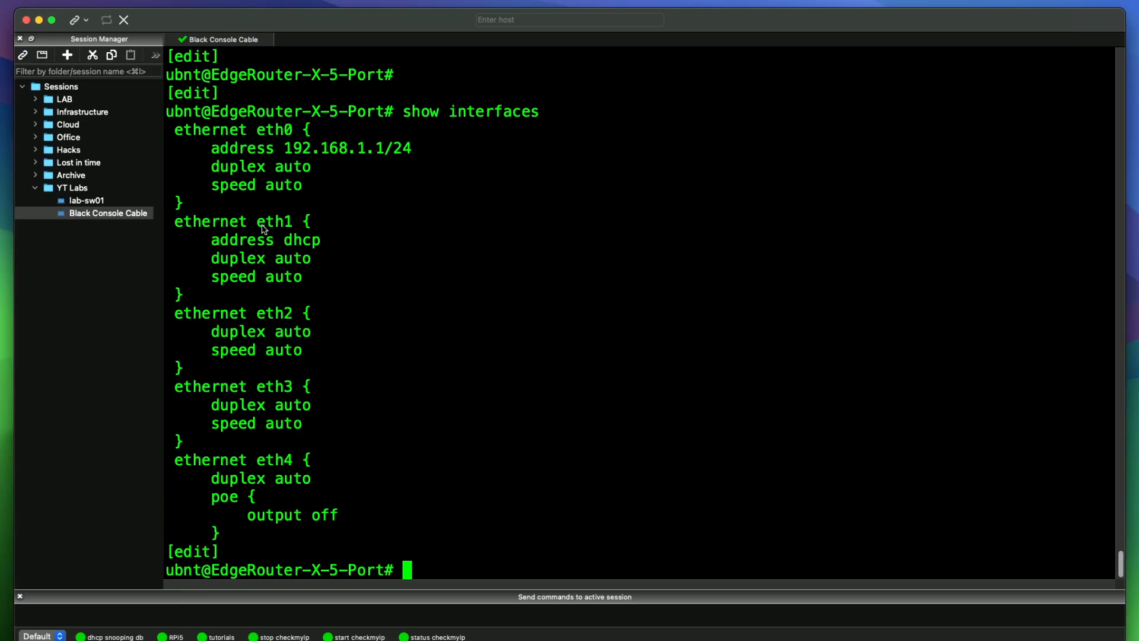
double_click(261, 240)
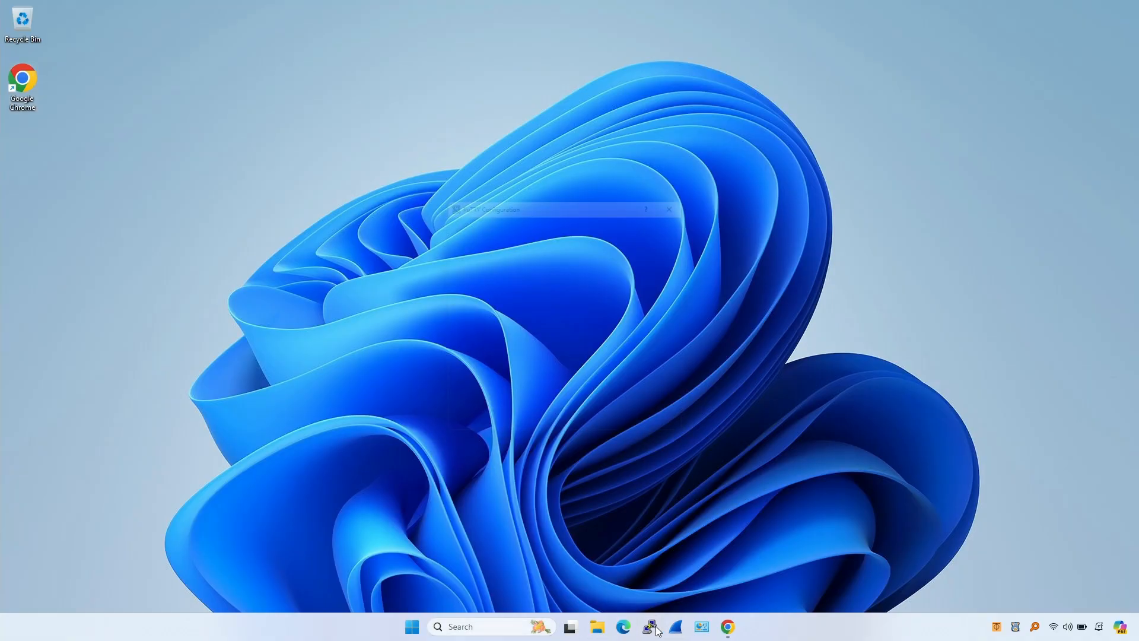
- Launch PuTTY and set its connection type to Serial, defaulting to COM1 at 9600
left_click(648, 626)
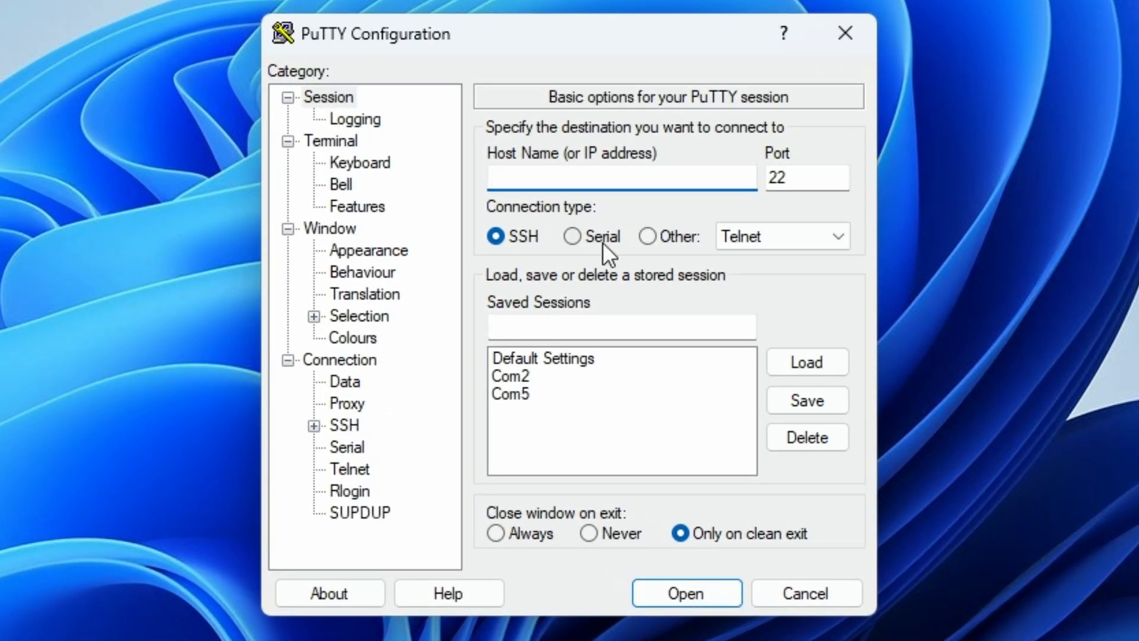
mouse_move(574, 281)
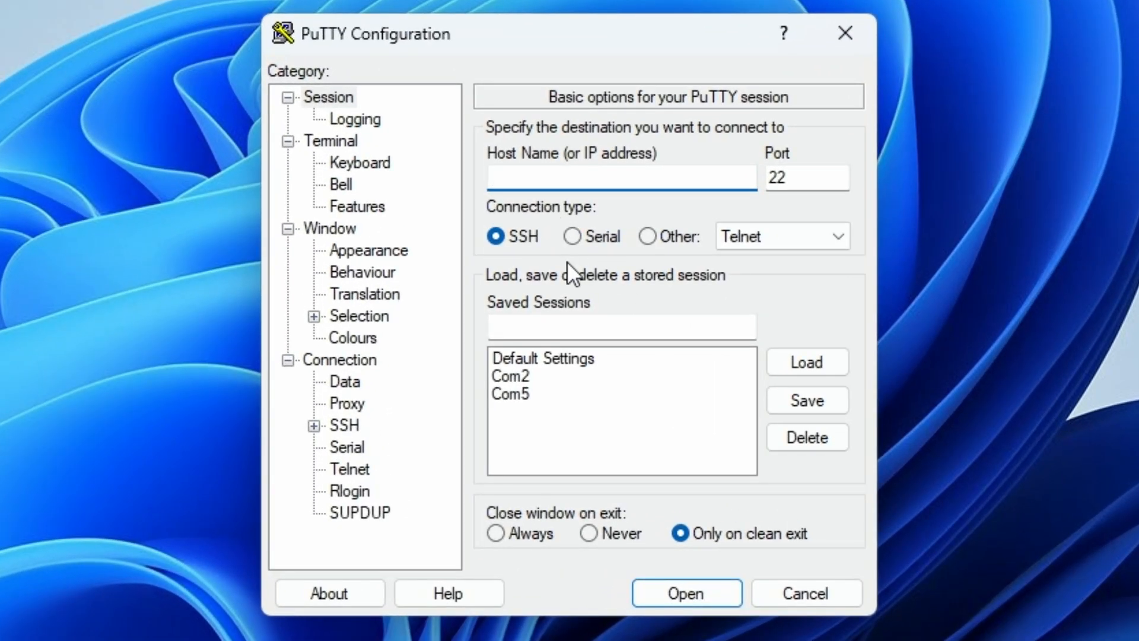
left_click(571, 236)
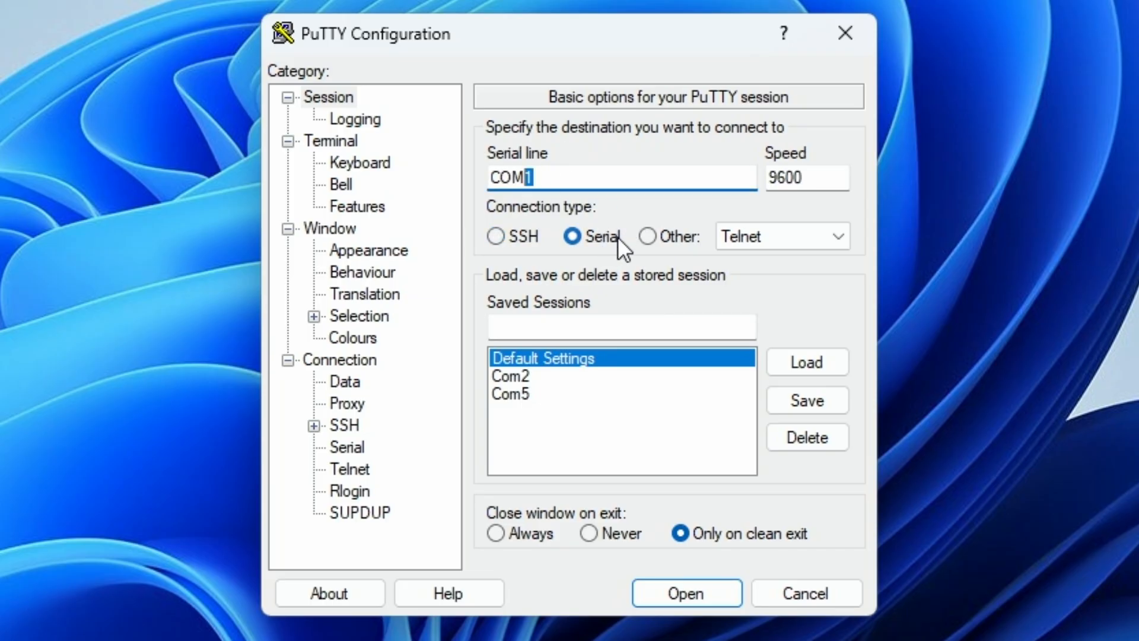
left_click(409, 626)
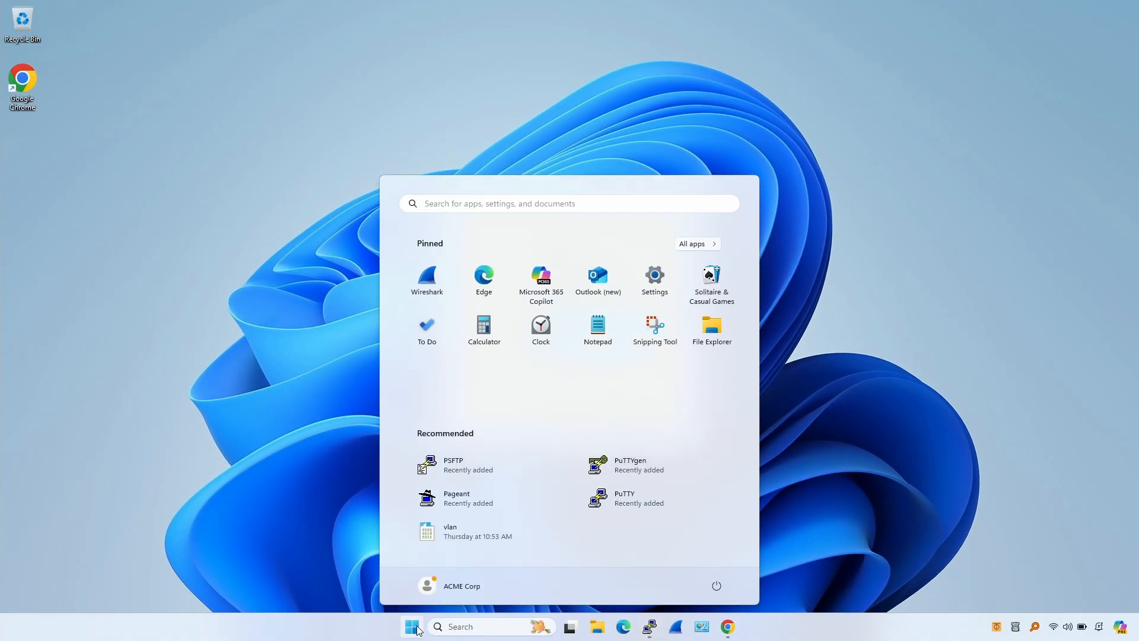
- Open Device Manager from the Start menu to find the USB Serial Port on COM2
right_click(412, 626)
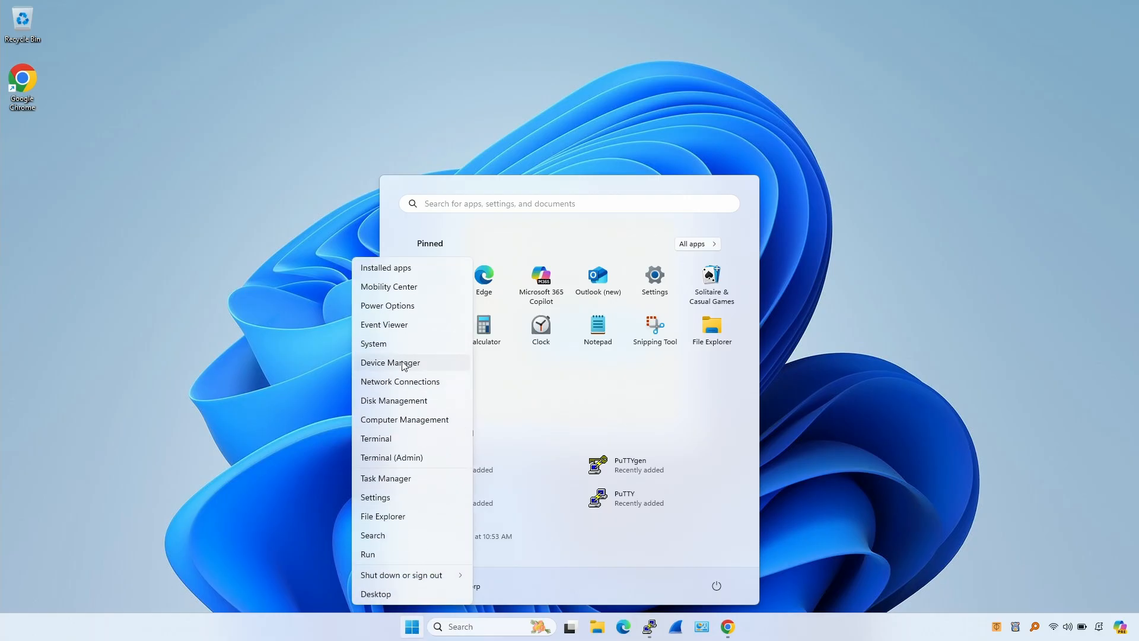
left_click(390, 362)
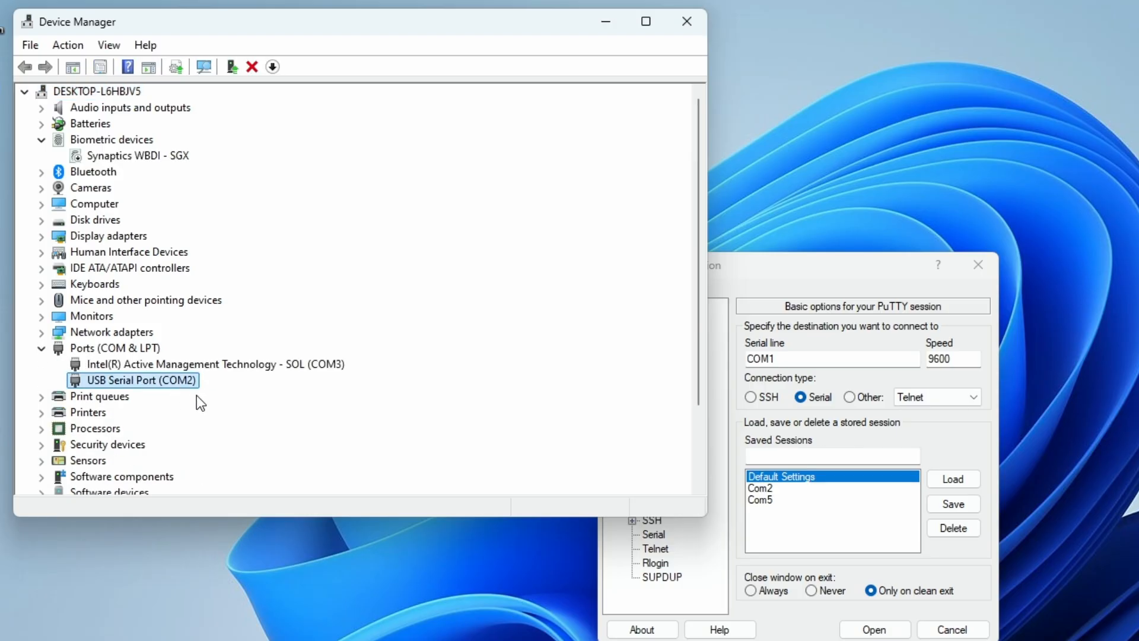
mouse_move(241, 389)
type("\\2")
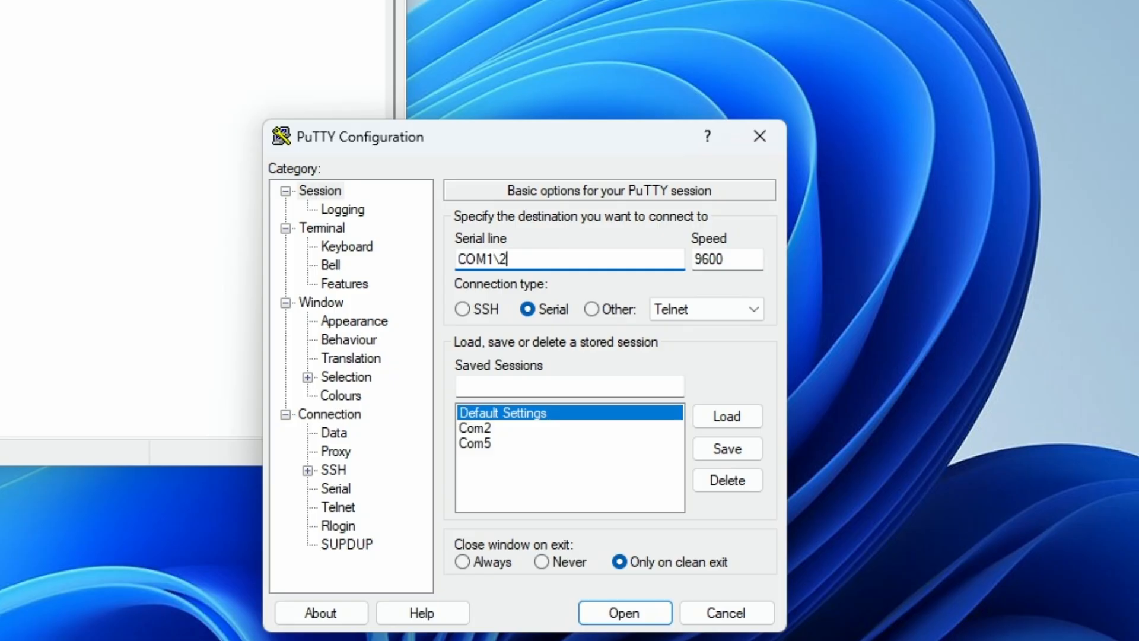
- Connect PuTTY on COM2 at 57600 baud with flow control set to None
type("COM2")
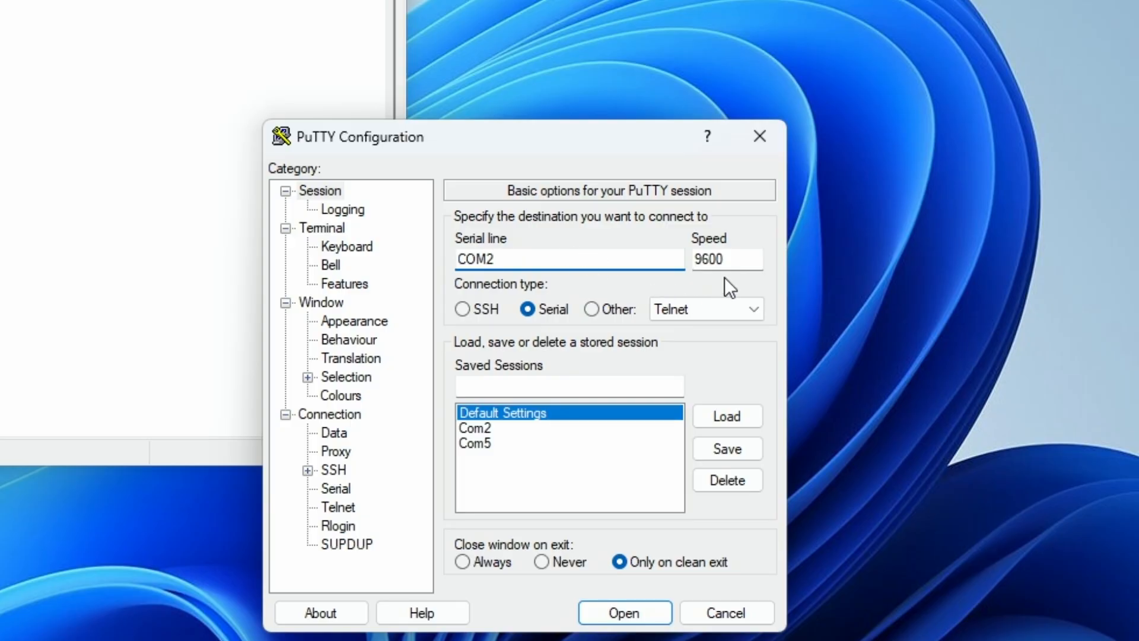
type("5")
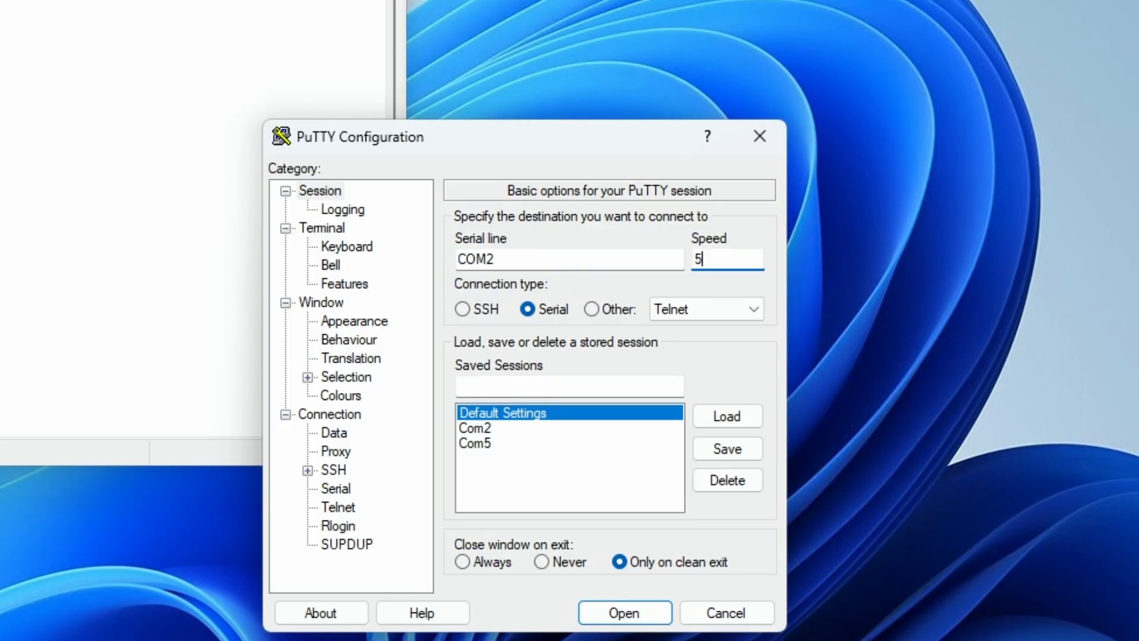
type("7600")
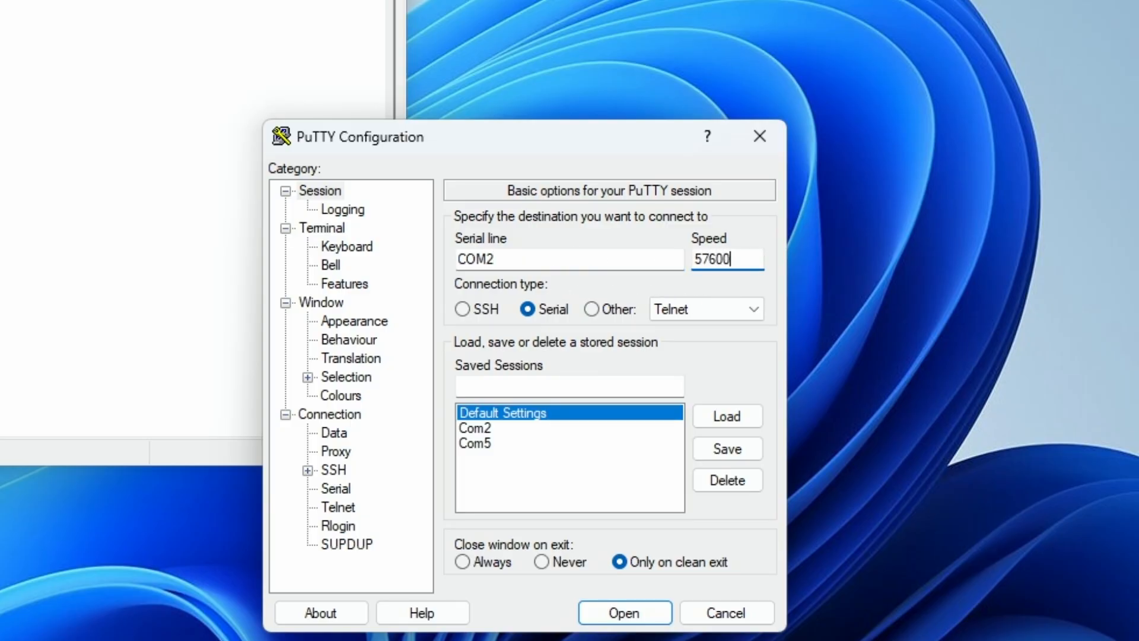
mouse_move(338, 511)
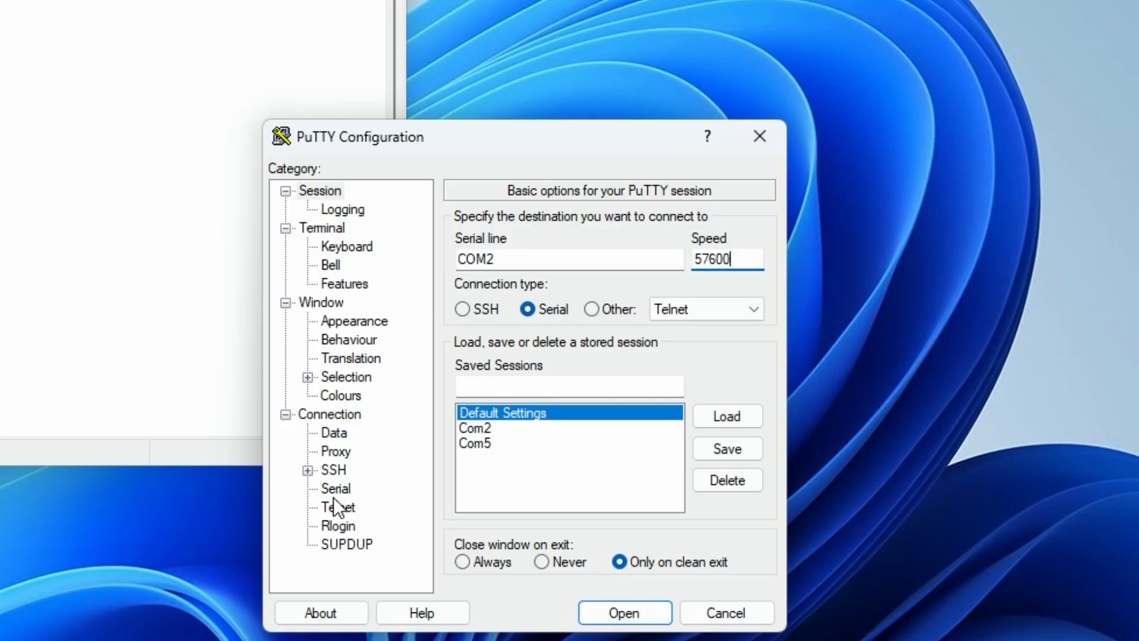
left_click(335, 488)
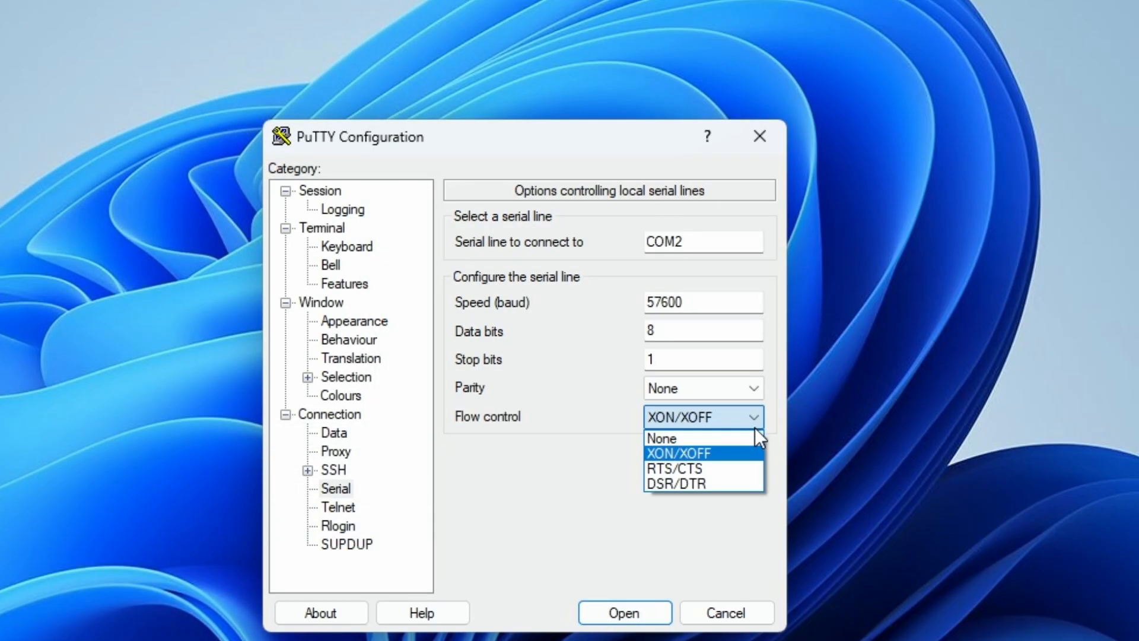
left_click(662, 438)
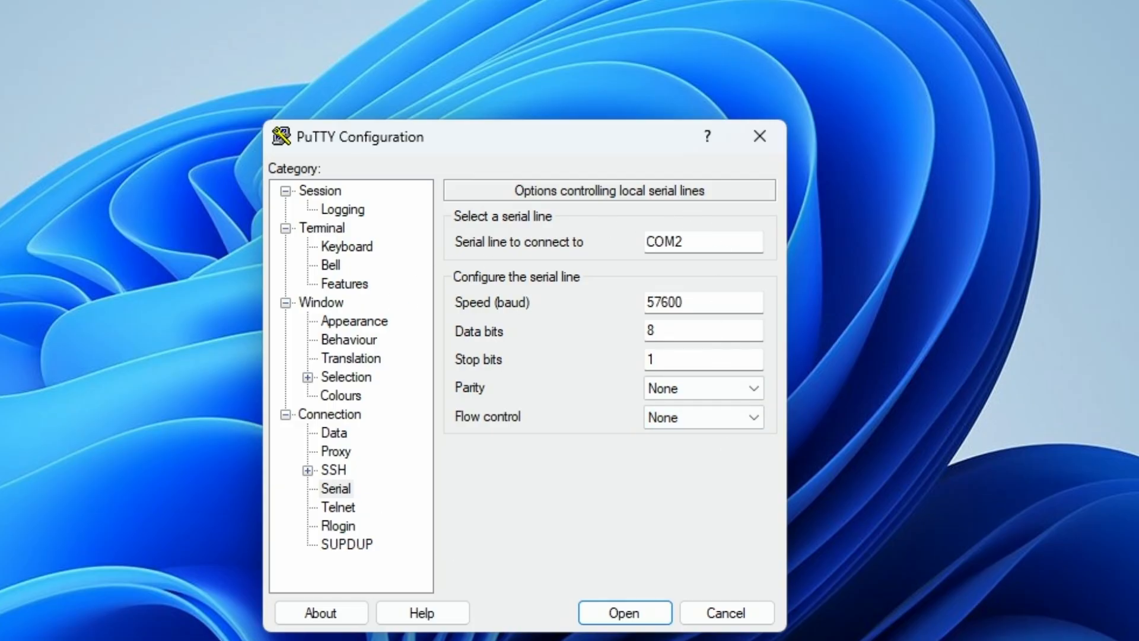
left_click(624, 613)
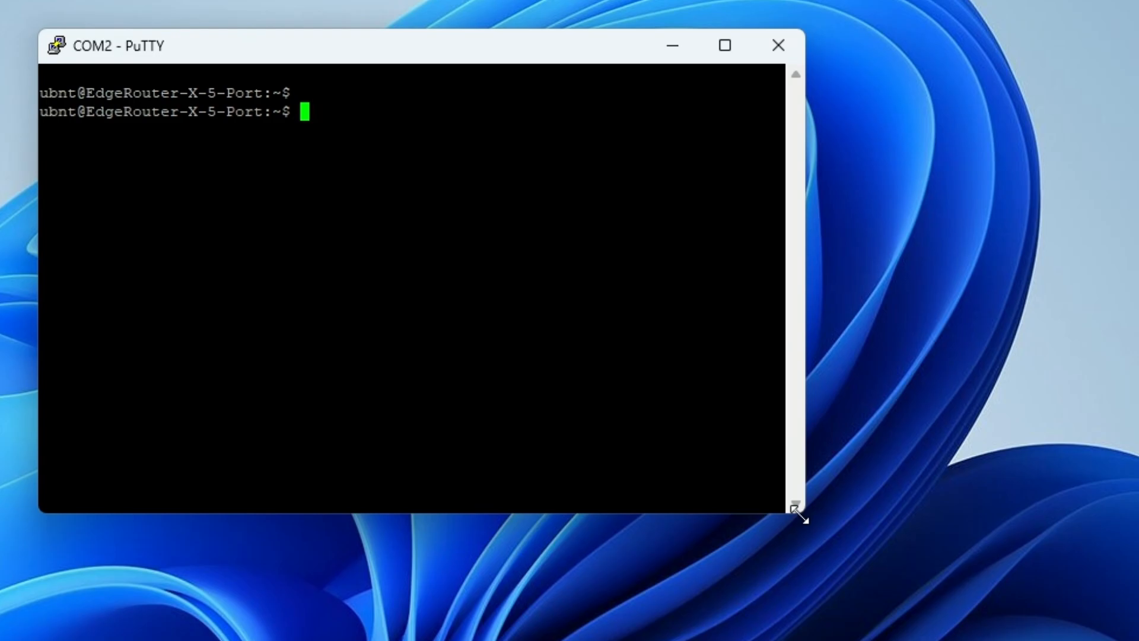
- Enter sh and Tab-complete to list the router's available show subcommands
type("show")
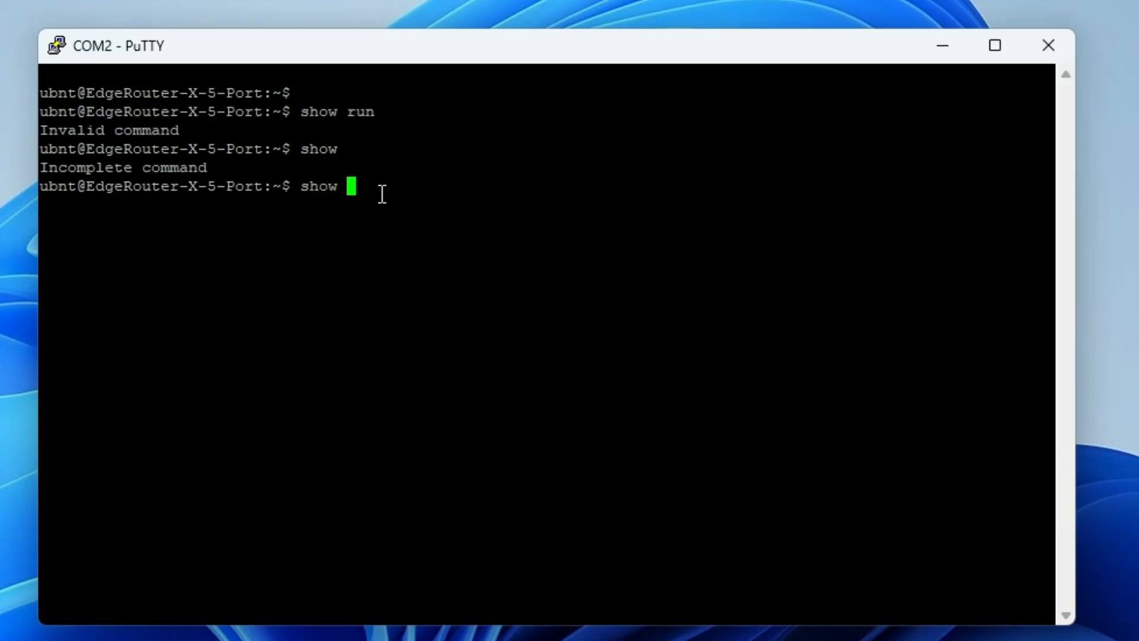
key("Tab")
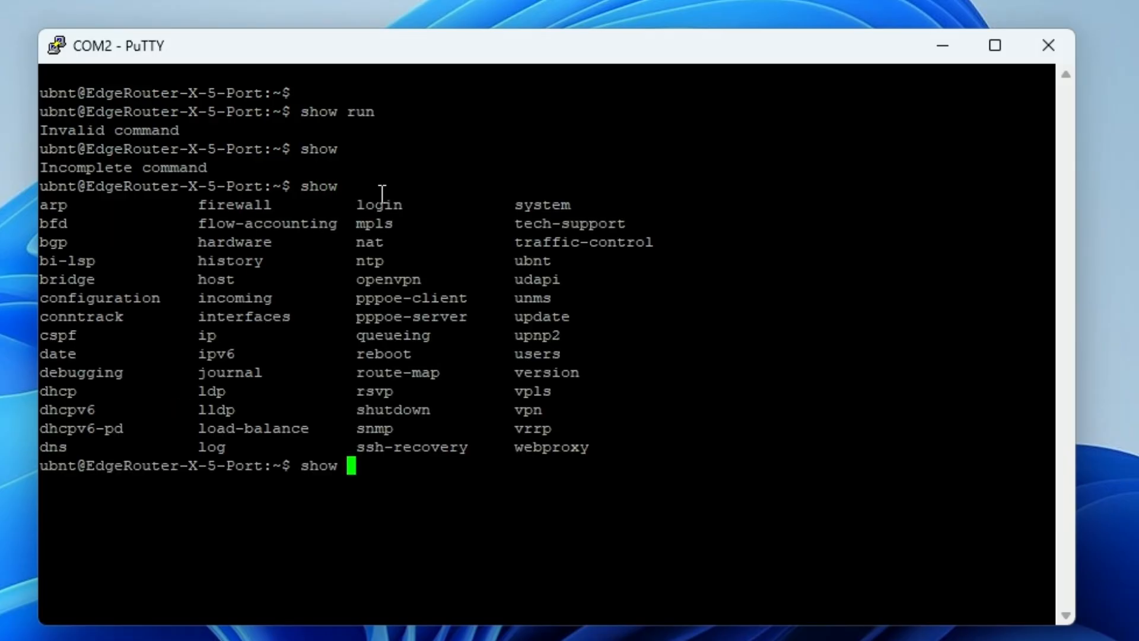